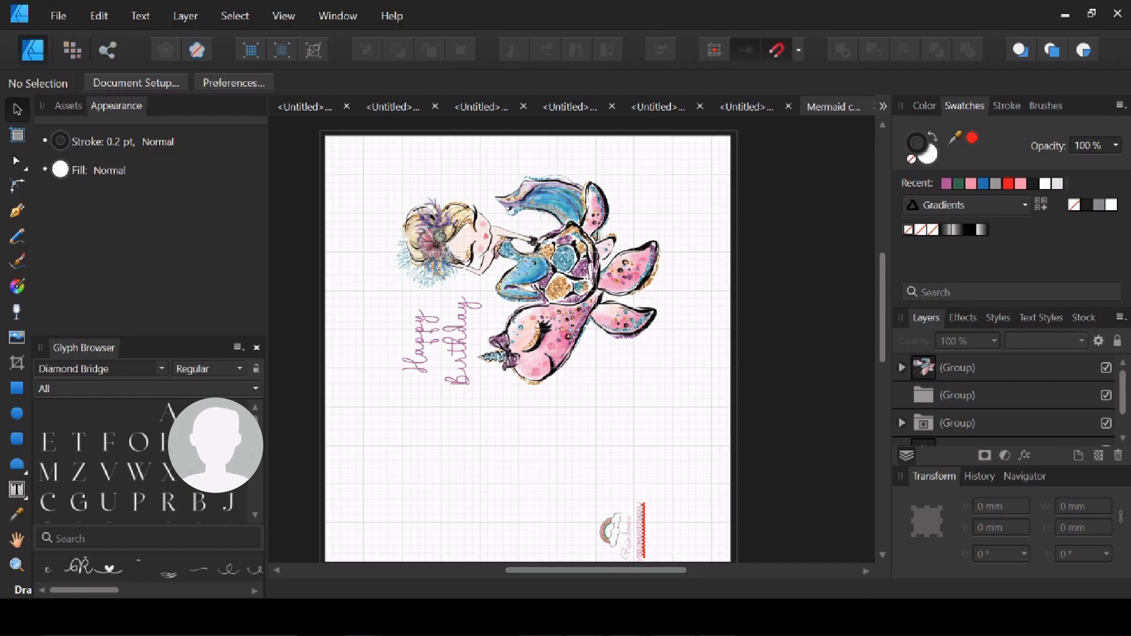
{"action": "mouse_move", "coordinate": [601, 326]}
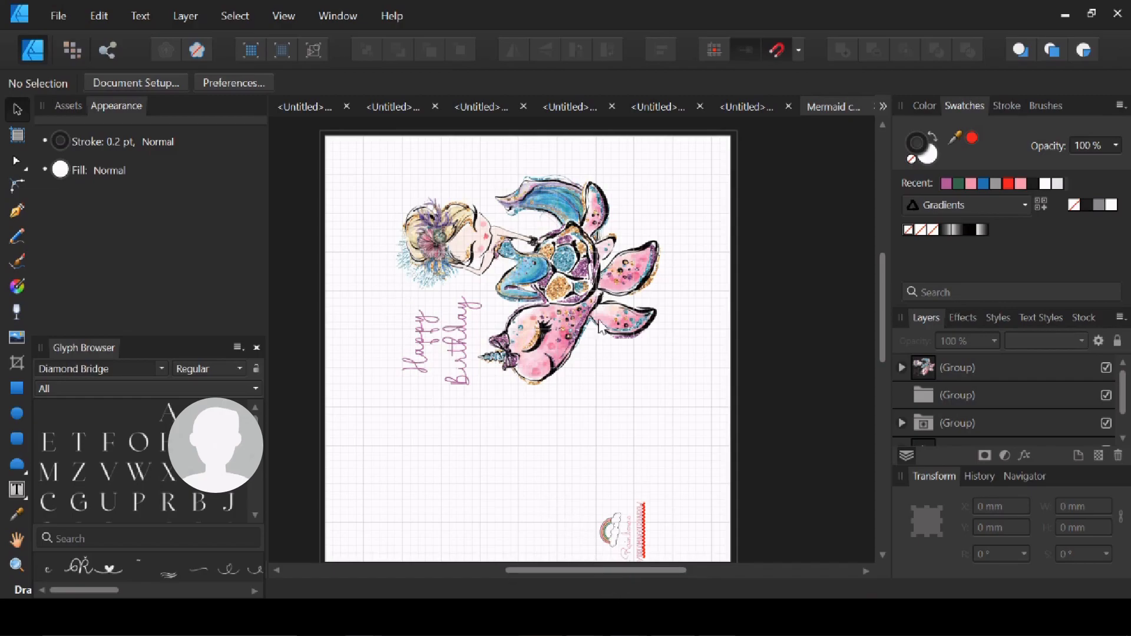
{"action": "mouse_move", "coordinate": [527, 259]}
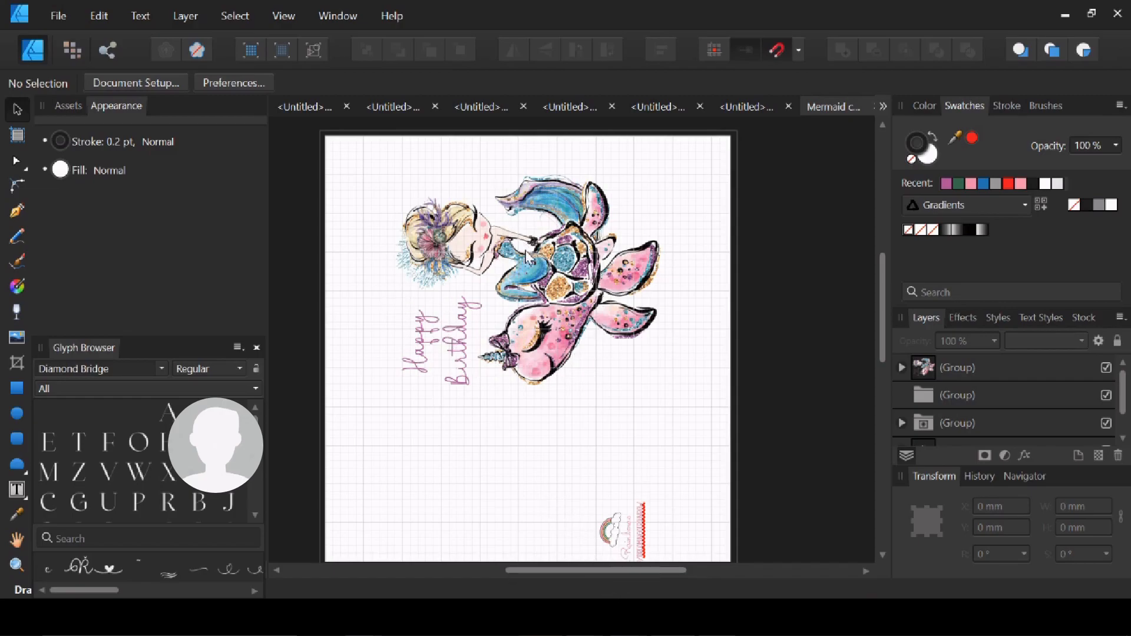
Rasterize the selected mermaid artwork group into a single 300 dpi pixel layer
{"action": "left_click", "coordinate": [527, 259]}
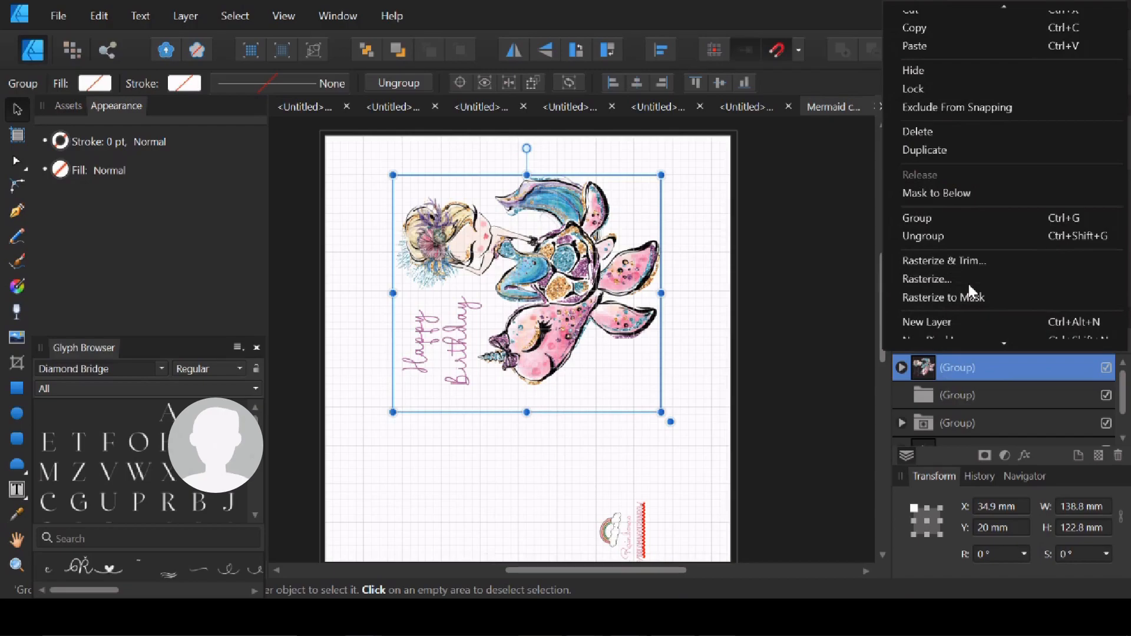
{"action": "left_click", "coordinate": [926, 279]}
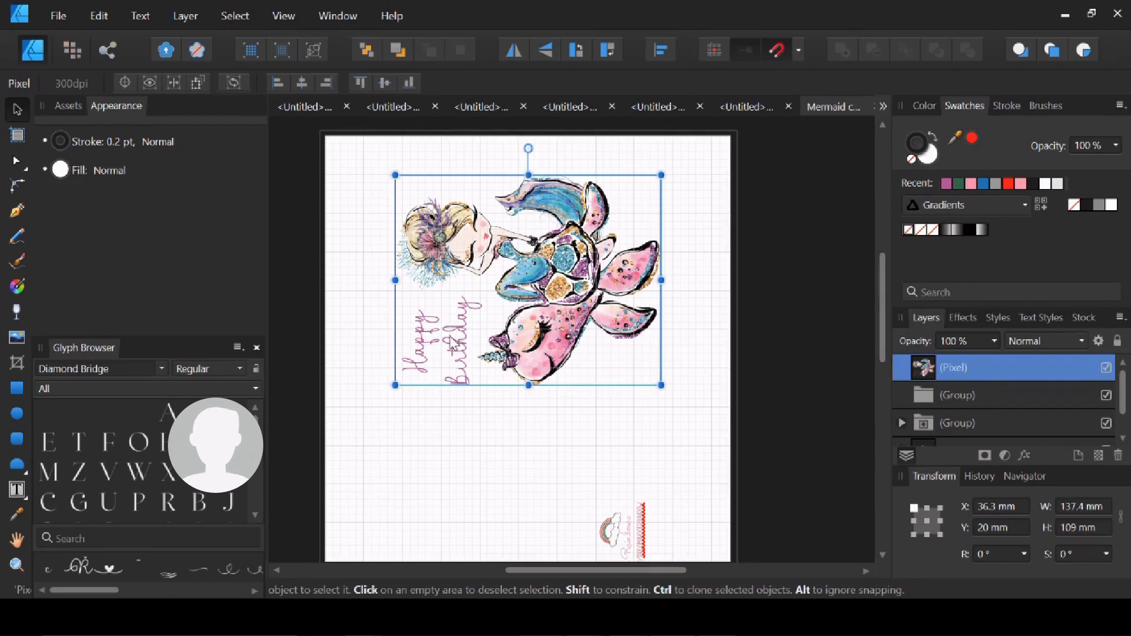
Undo the rasterization and expand the restored group to show the Happy Birthday text and set 1 image
{"action": "left_click", "coordinate": [436, 353]}
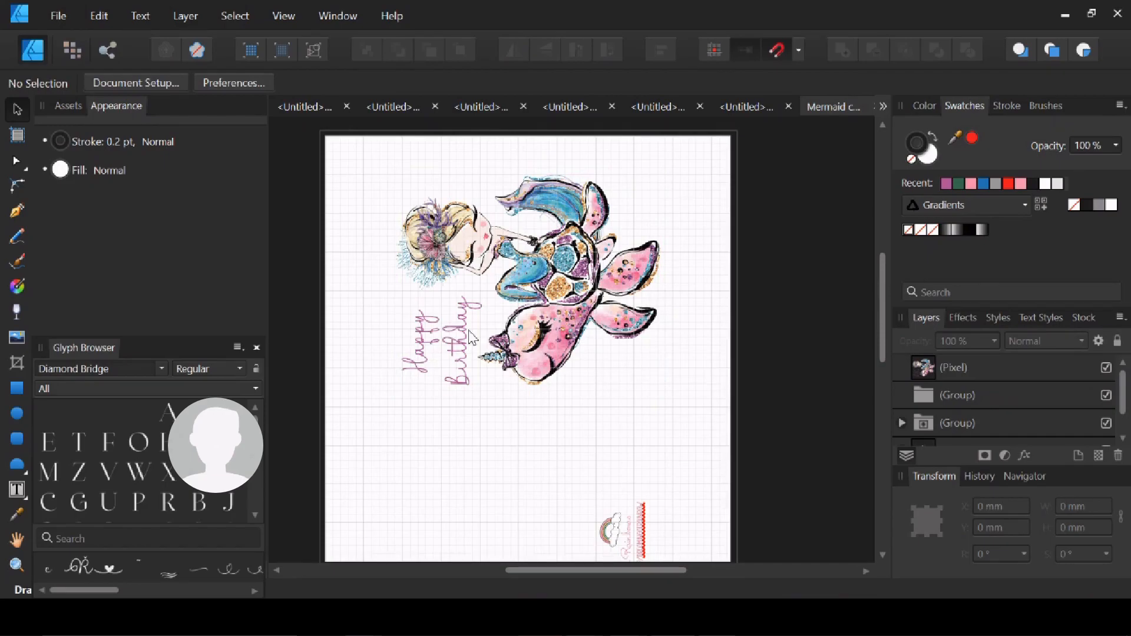
{"action": "left_click", "coordinate": [506, 282]}
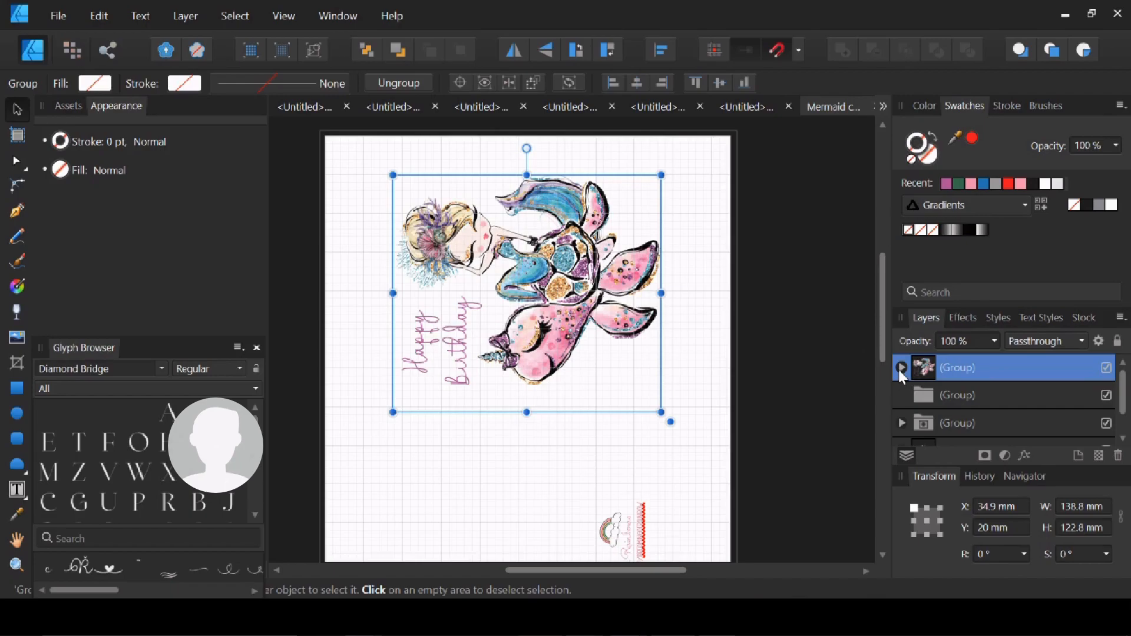
{"action": "left_click", "coordinate": [902, 368]}
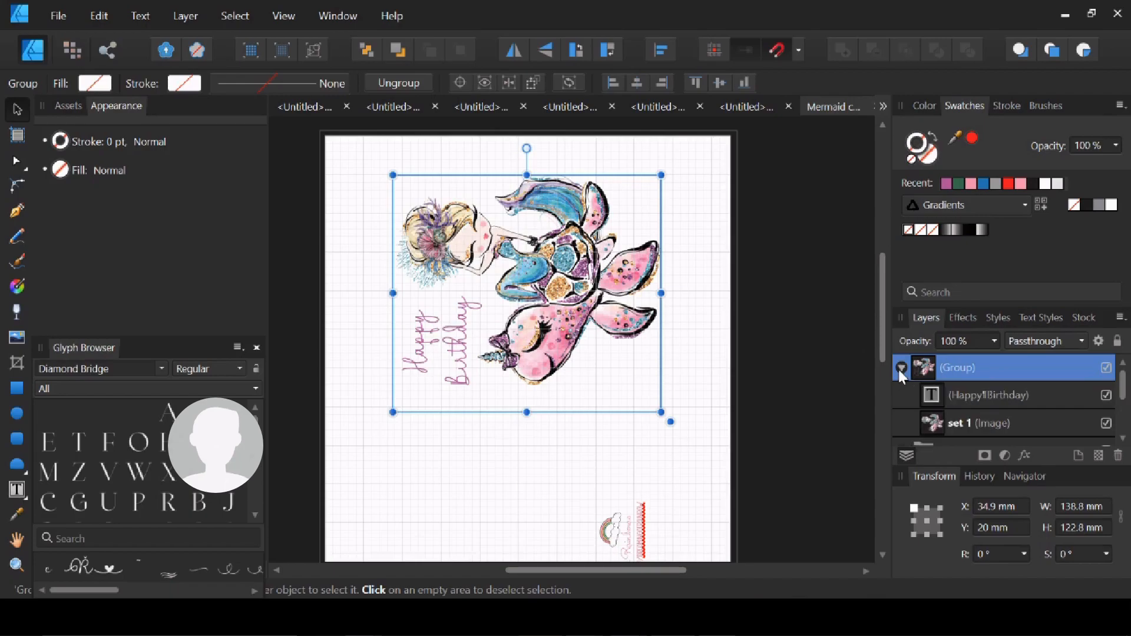
{"action": "mouse_move", "coordinate": [648, 290]}
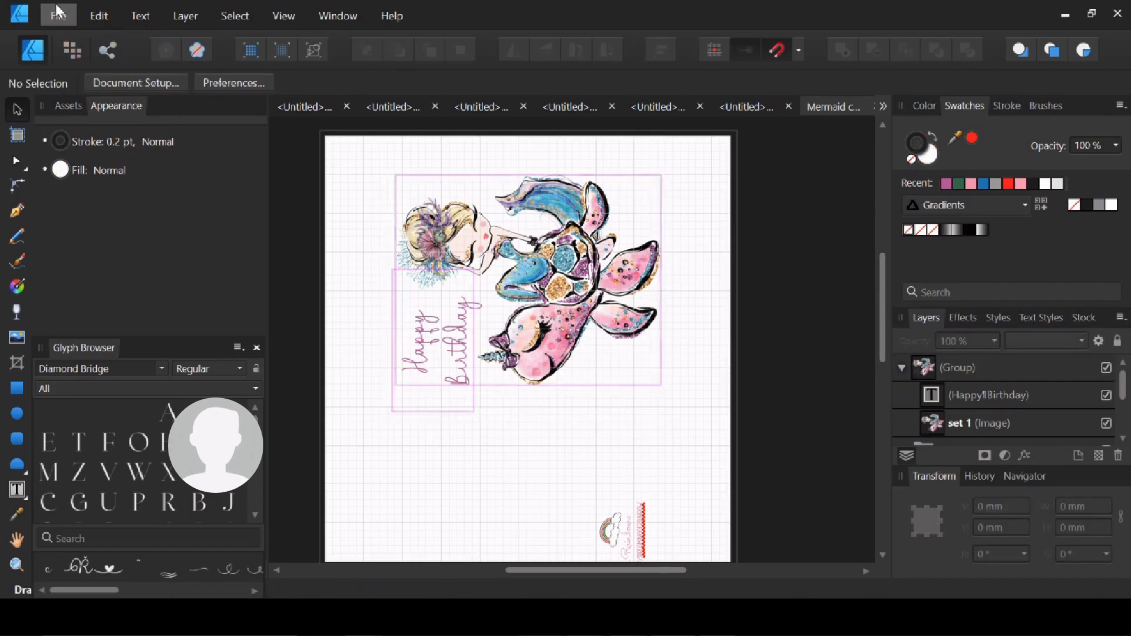
In the Print dialog's Rasterization section, tick Rasterize entire page at 300 dpi
{"action": "left_click", "coordinate": [57, 15]}
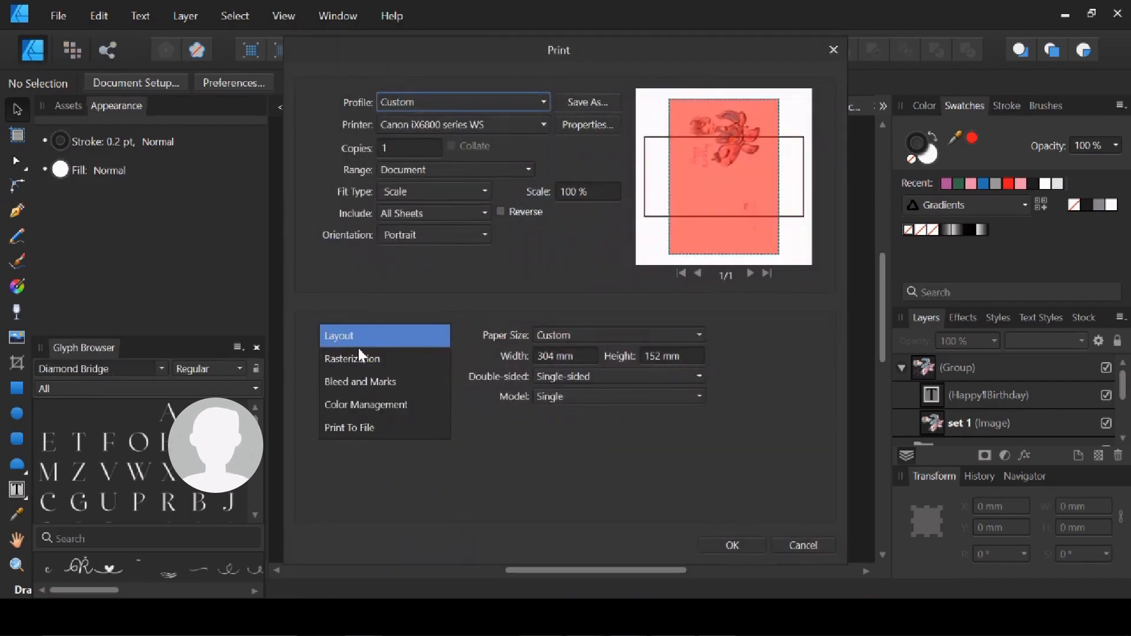
{"action": "left_click", "coordinate": [353, 358]}
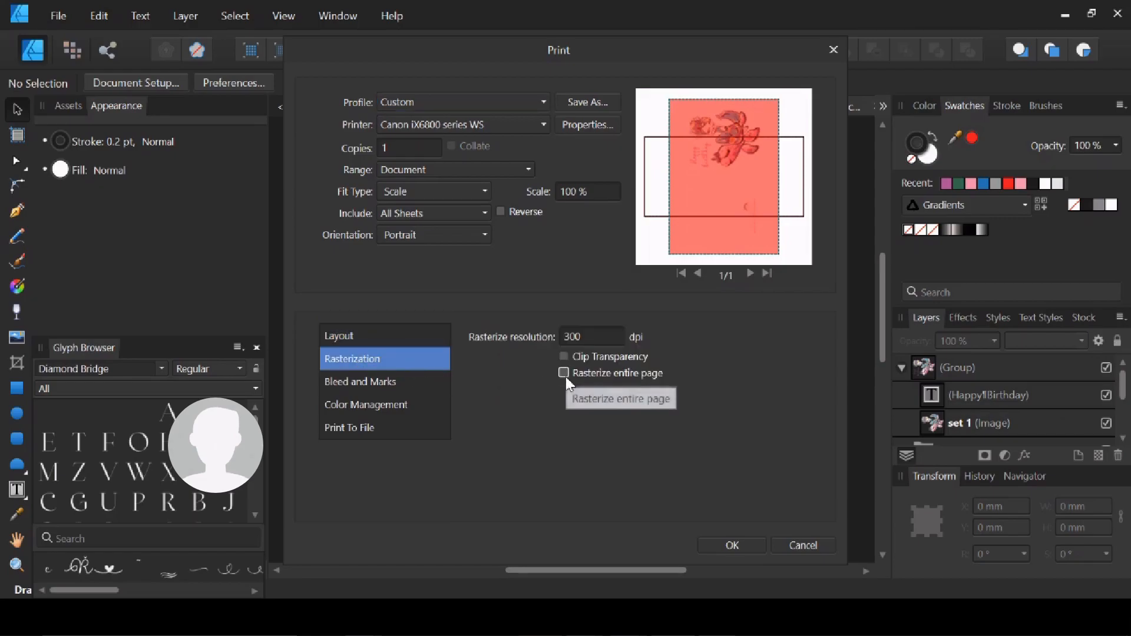
{"action": "left_click", "coordinate": [563, 373]}
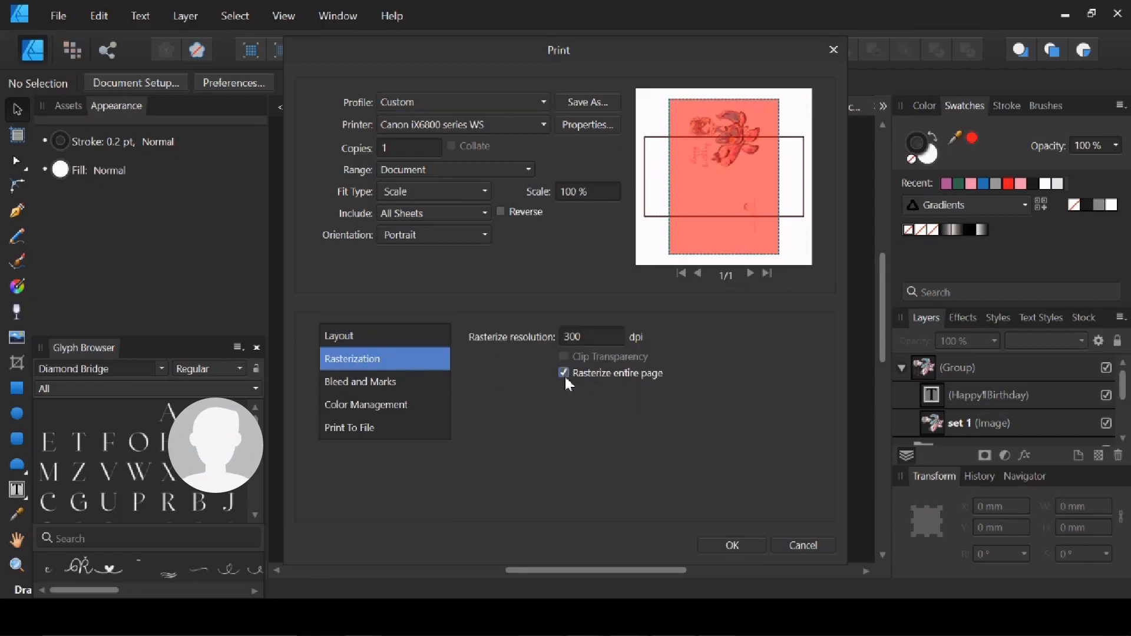